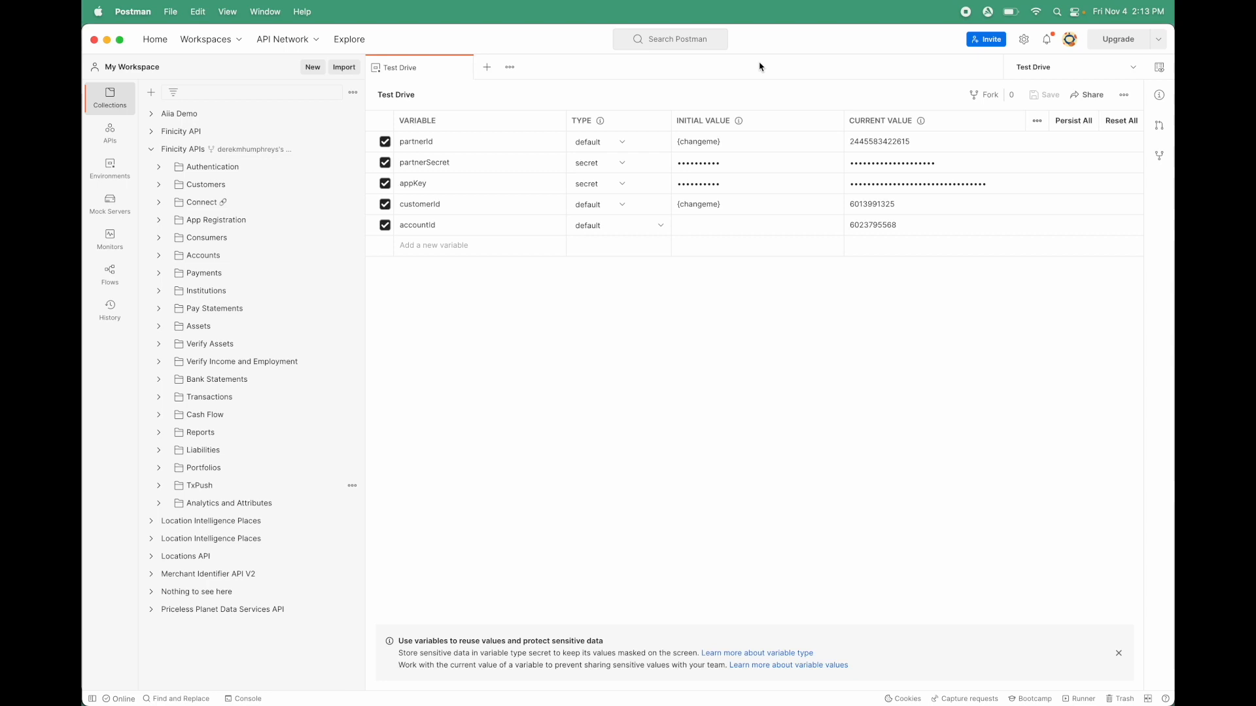
mouse_move(501, 162)
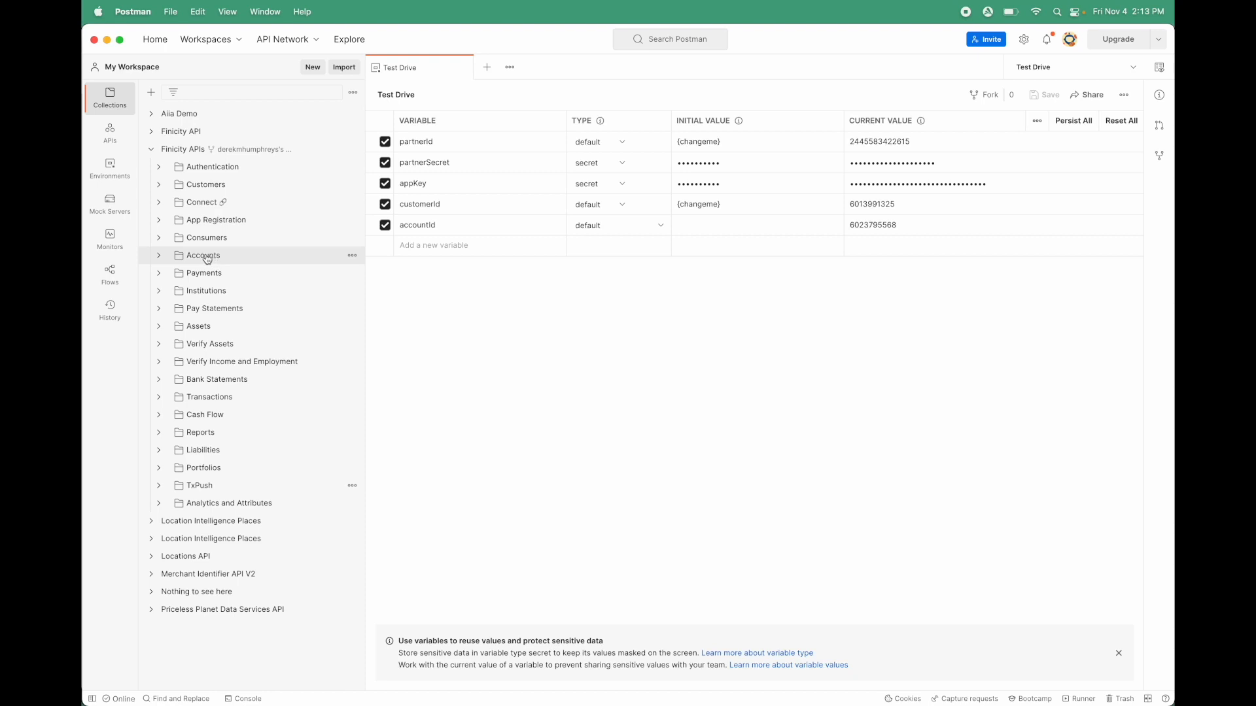
Expand the Accounts folder under the Finicity APIs collection
left_click(202, 255)
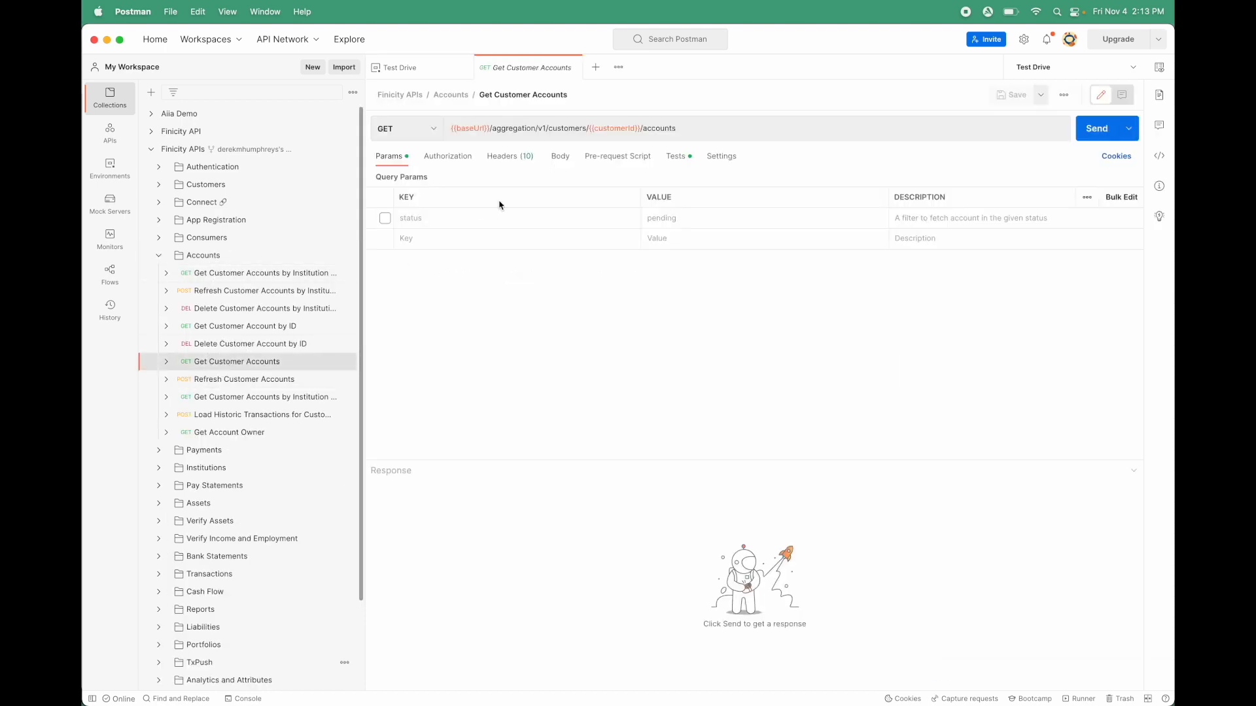
mouse_move(615, 129)
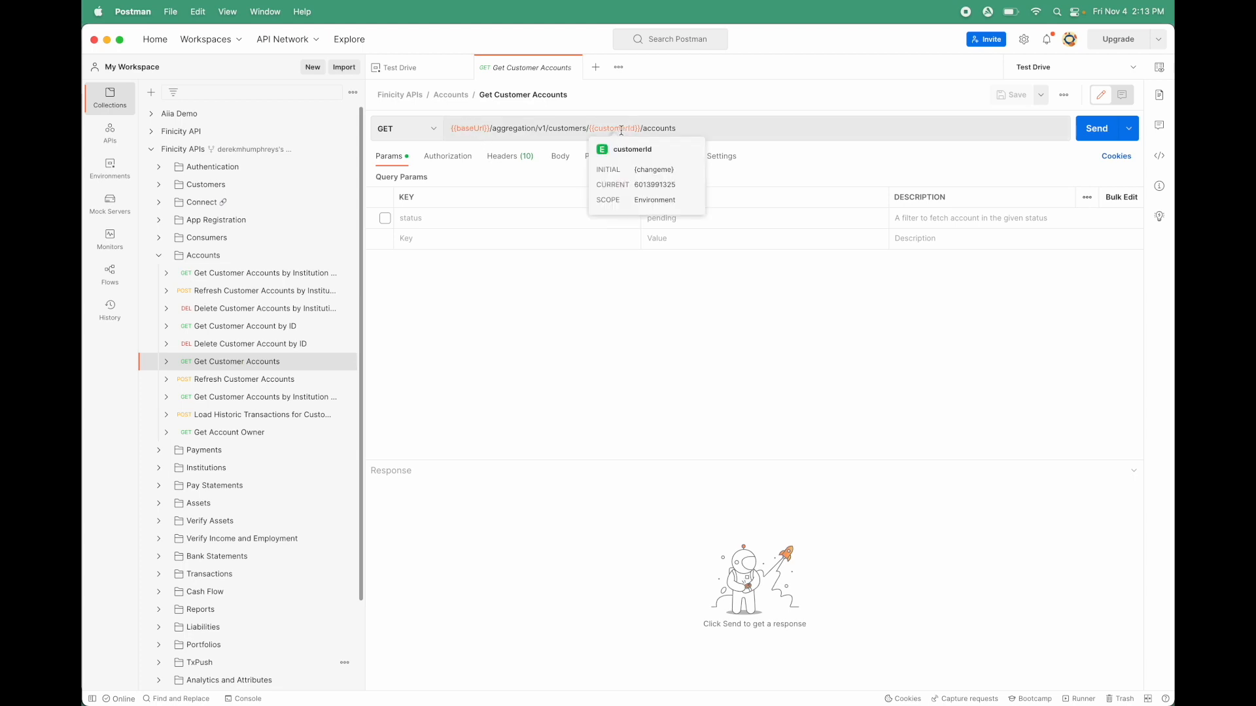
mouse_move(649, 117)
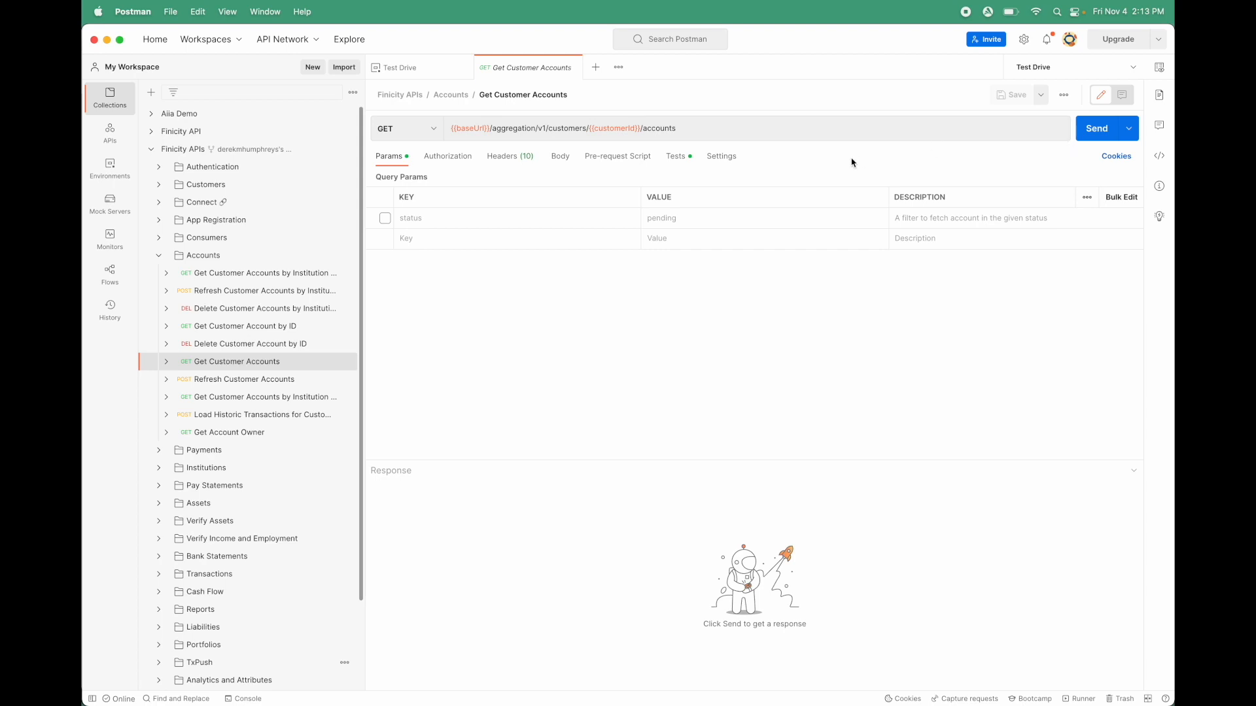
Send the Get Customer Accounts request using the customerId variable with no body
left_click(561, 155)
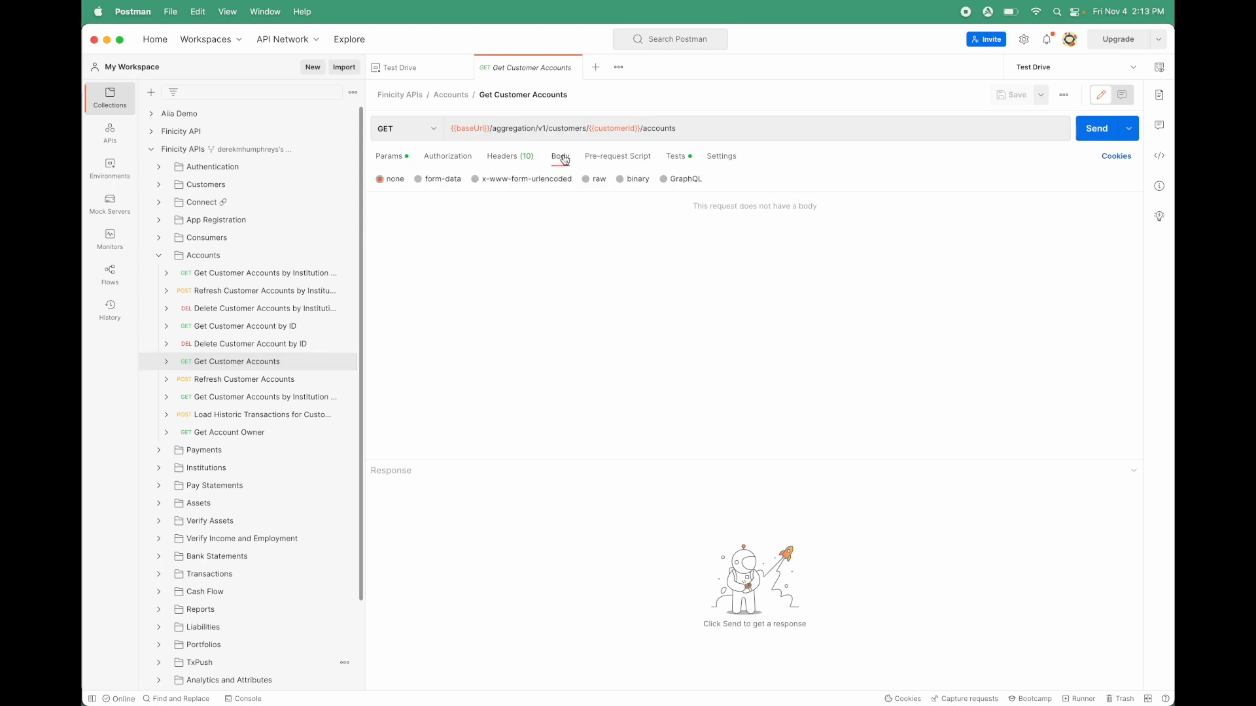
left_click(1096, 128)
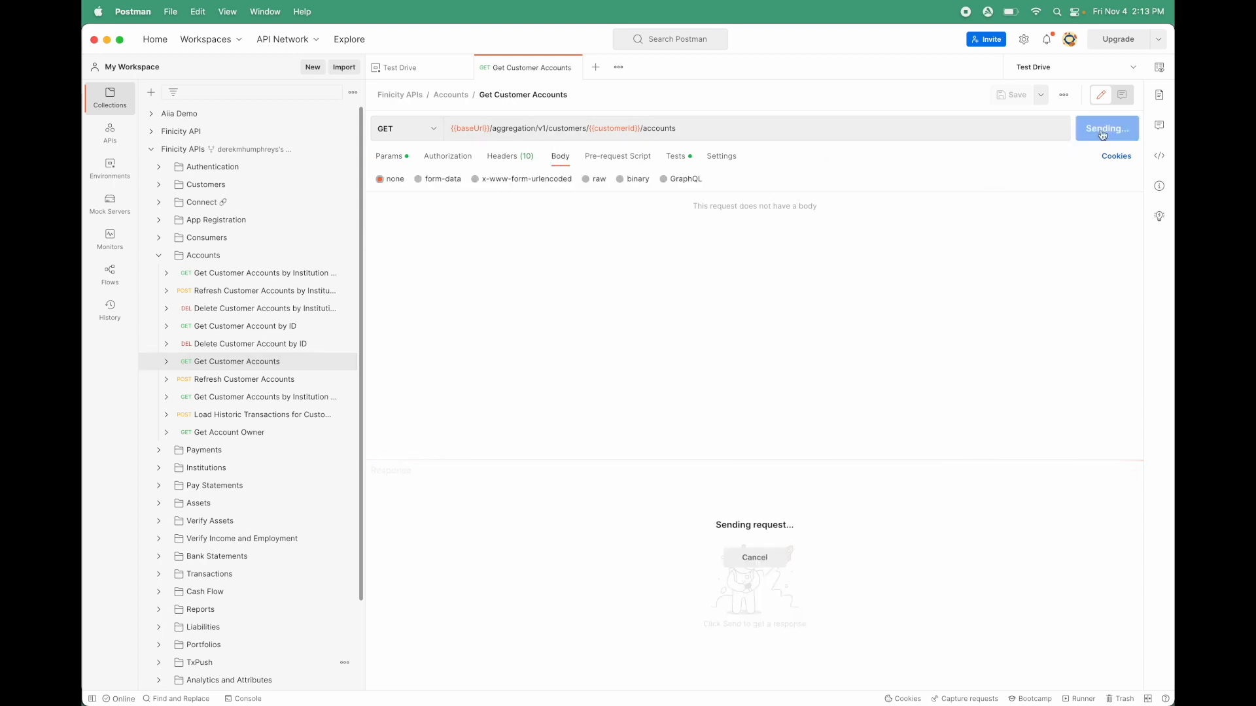
left_click(1107, 128)
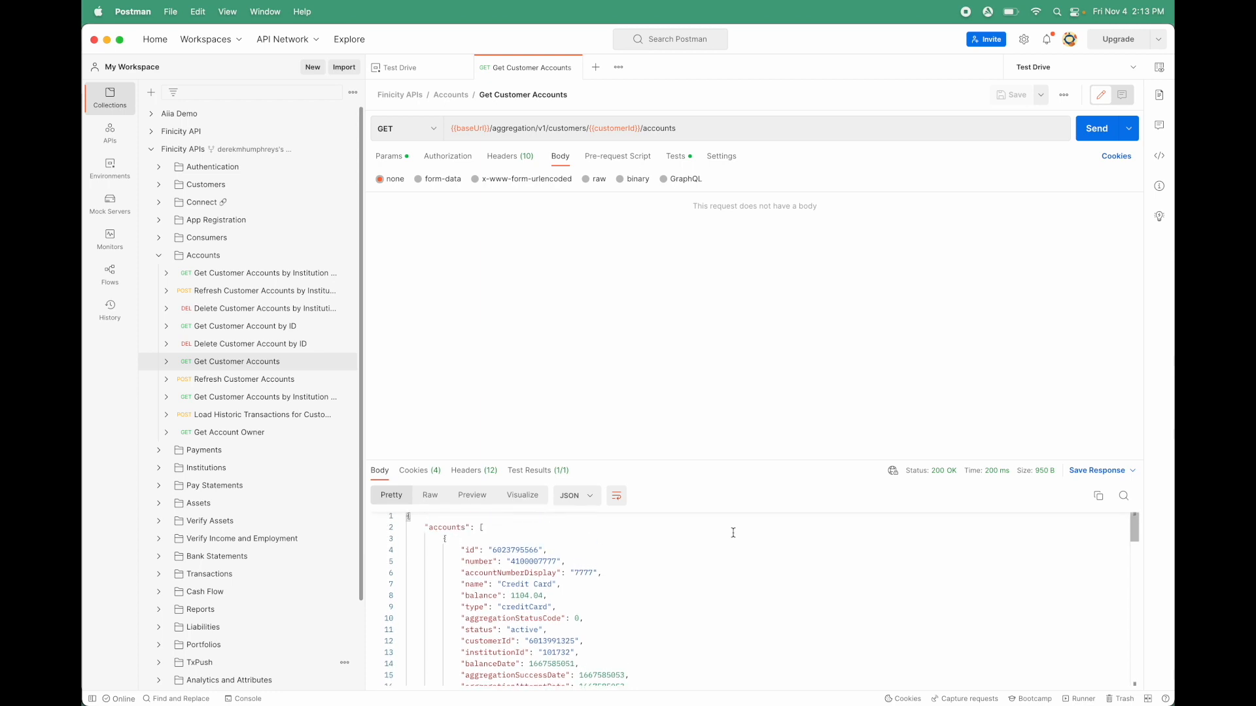
scroll("down", 3)
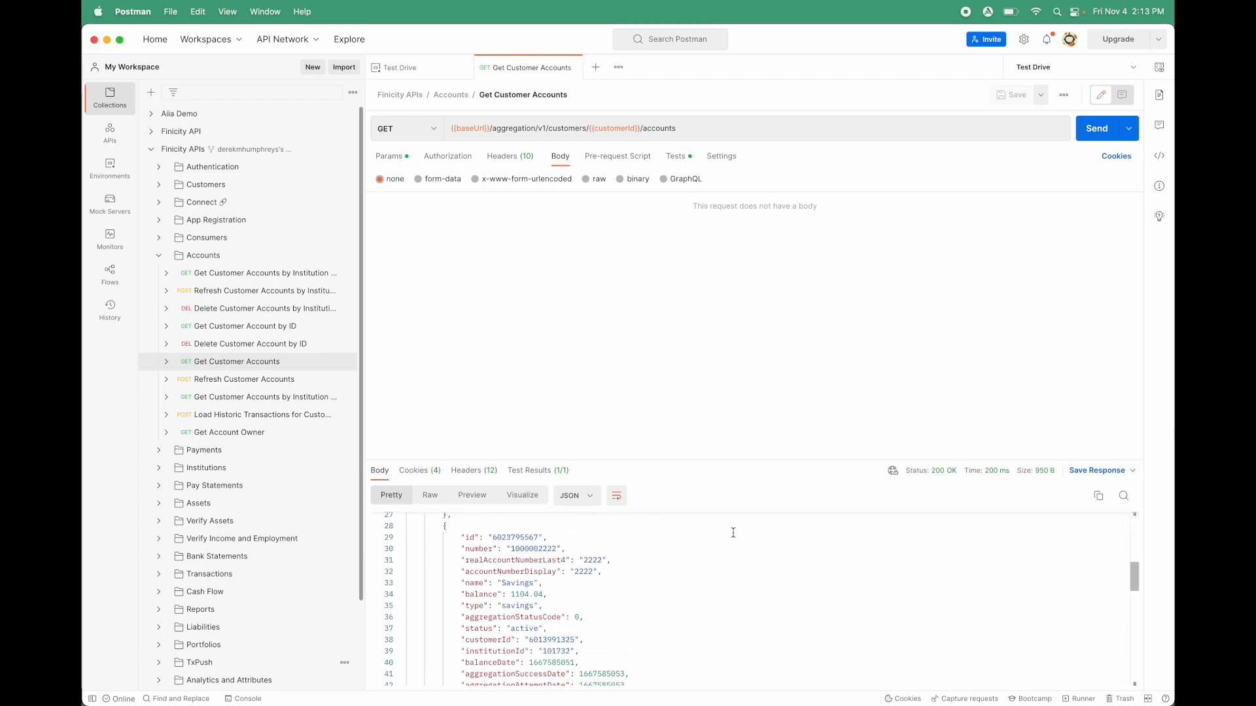
double_click(518, 550)
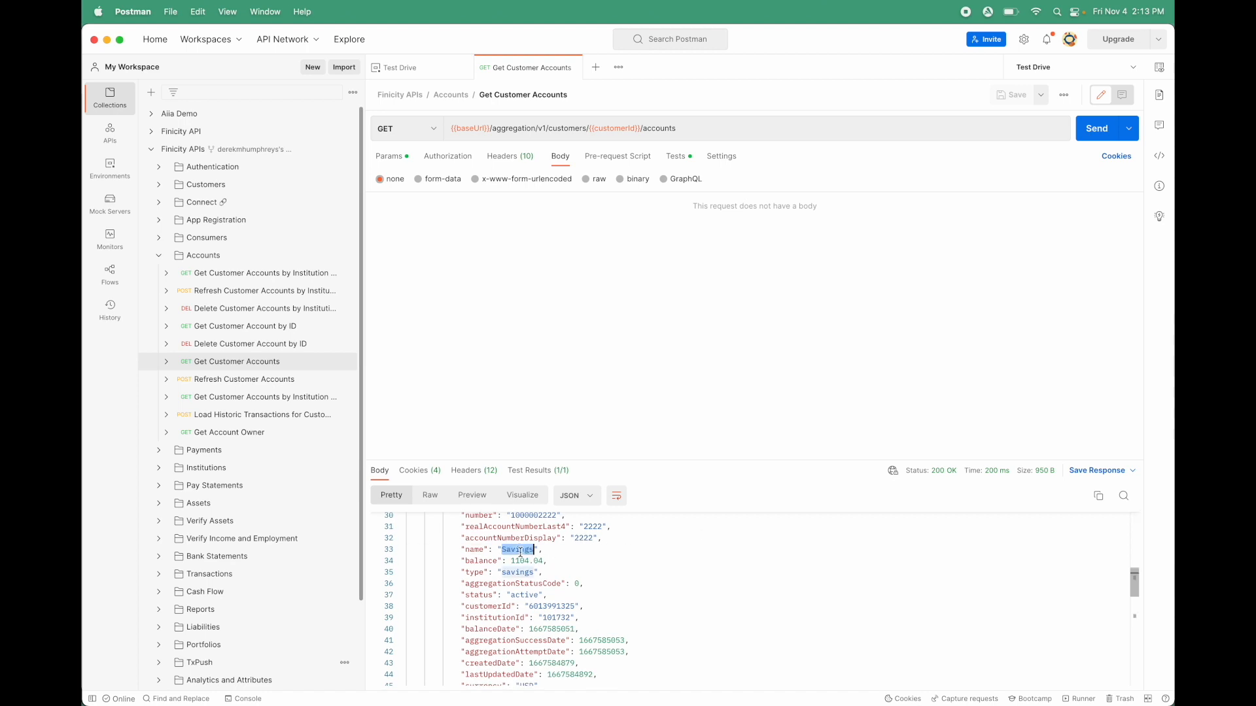
scroll("down", 3)
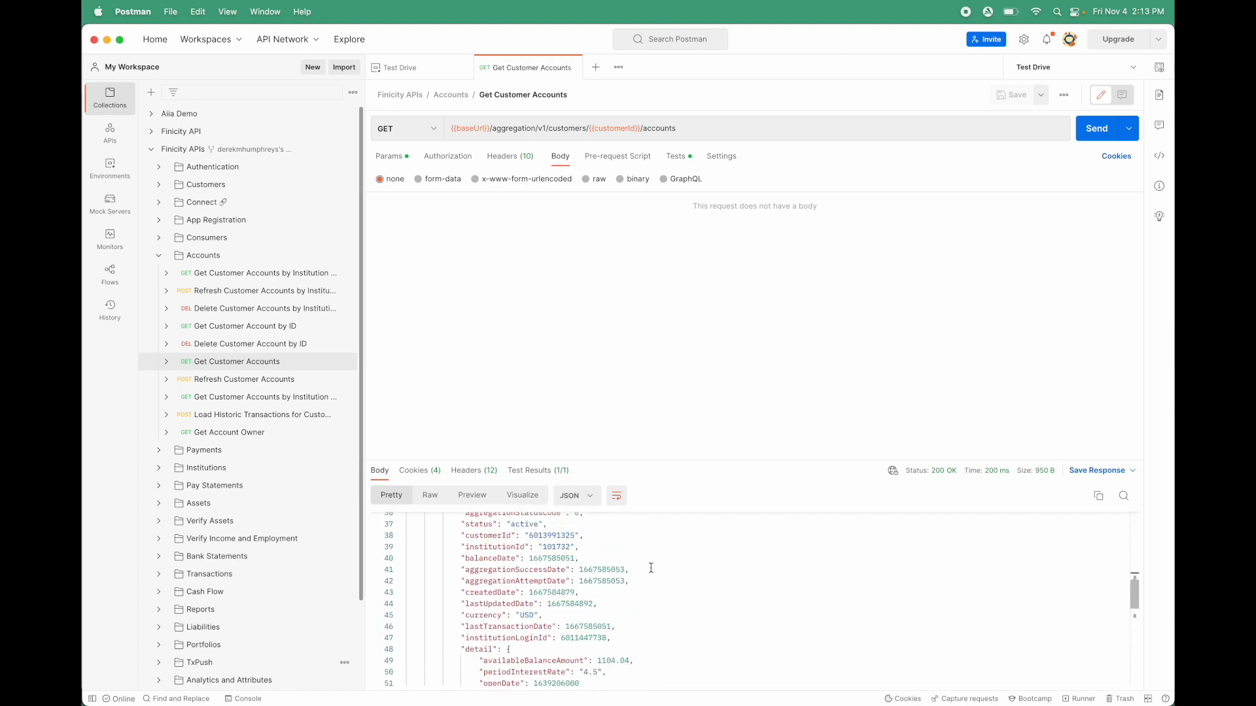
scroll("down", 3)
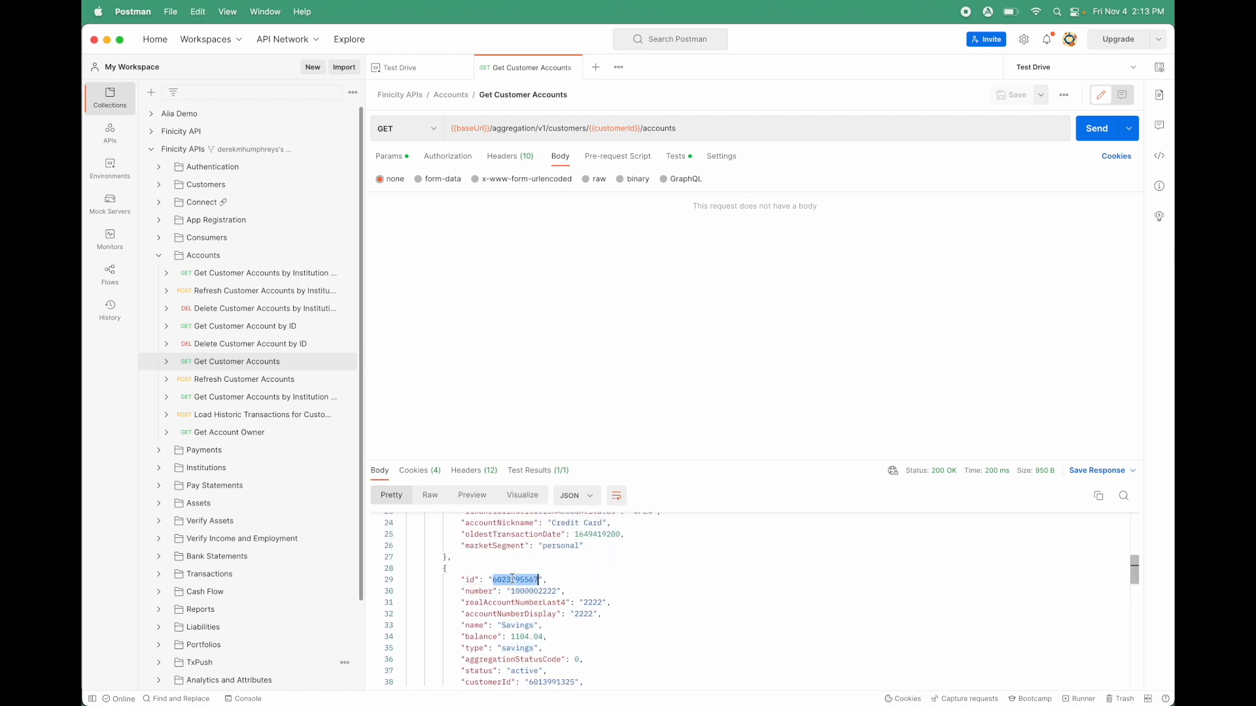
left_click(397, 67)
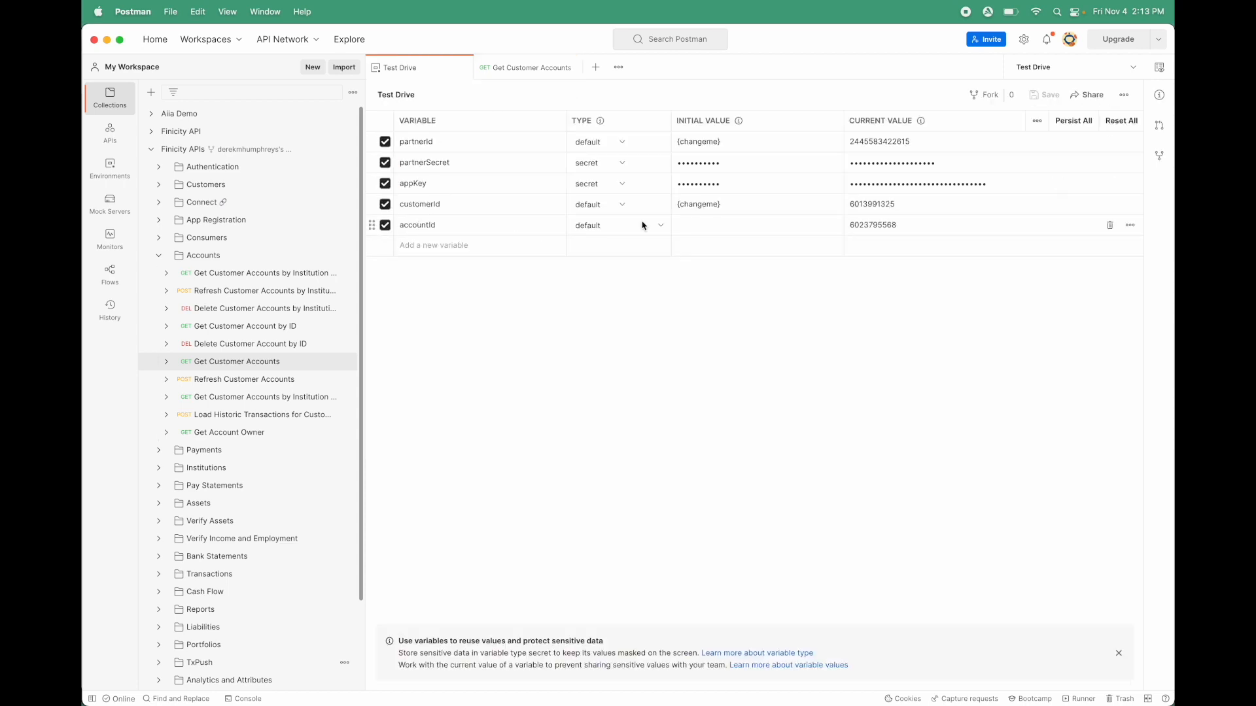
double_click(872, 225)
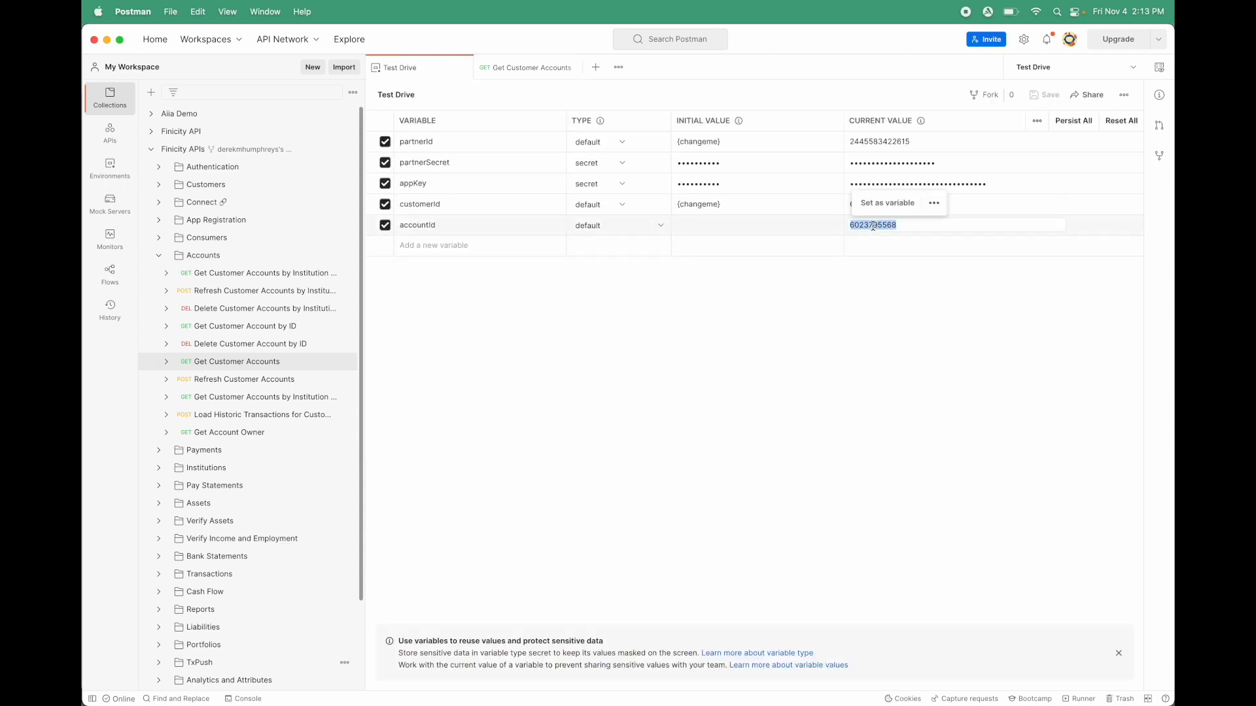
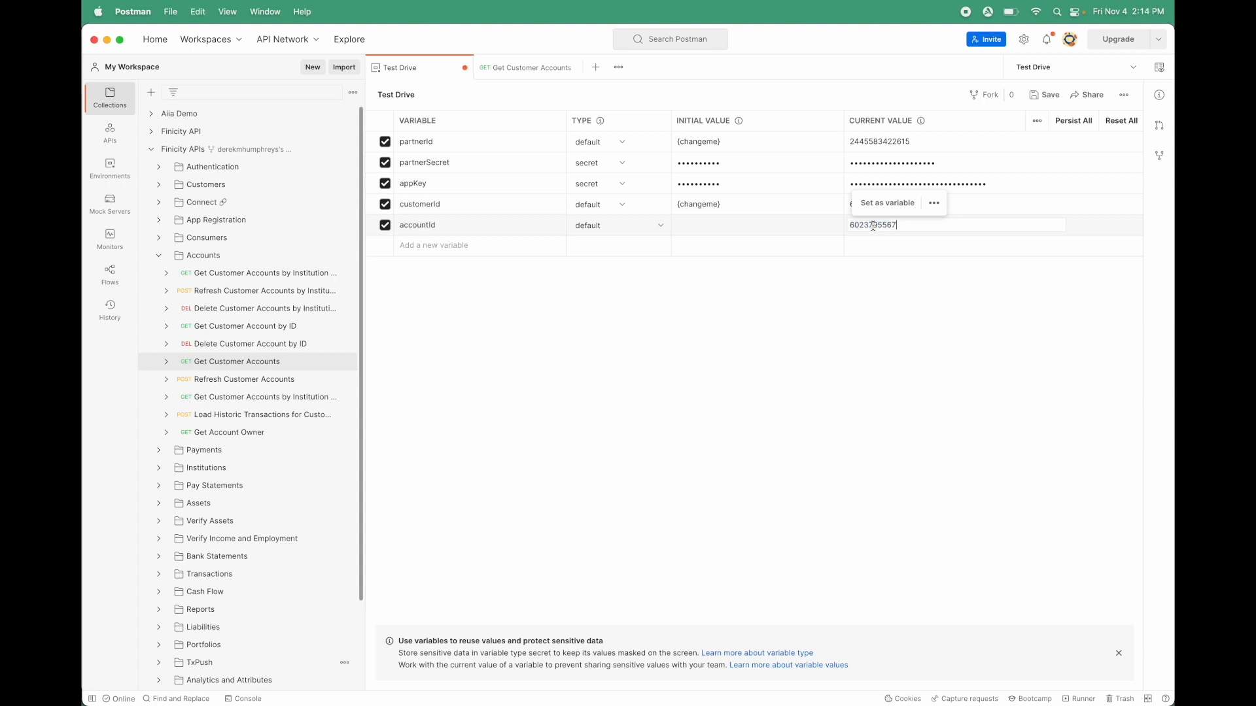
left_click(528, 67)
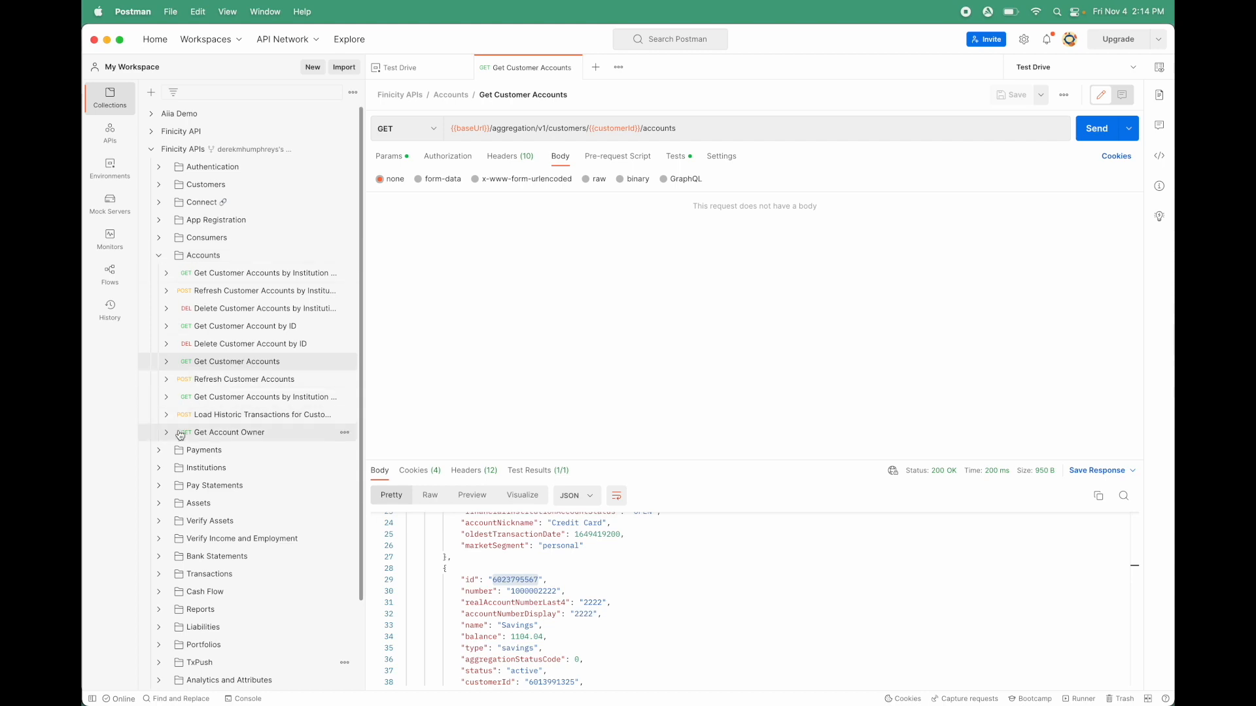
Switch to the Get Account Owner request using customerId and accountId in its URL
left_click(226, 433)
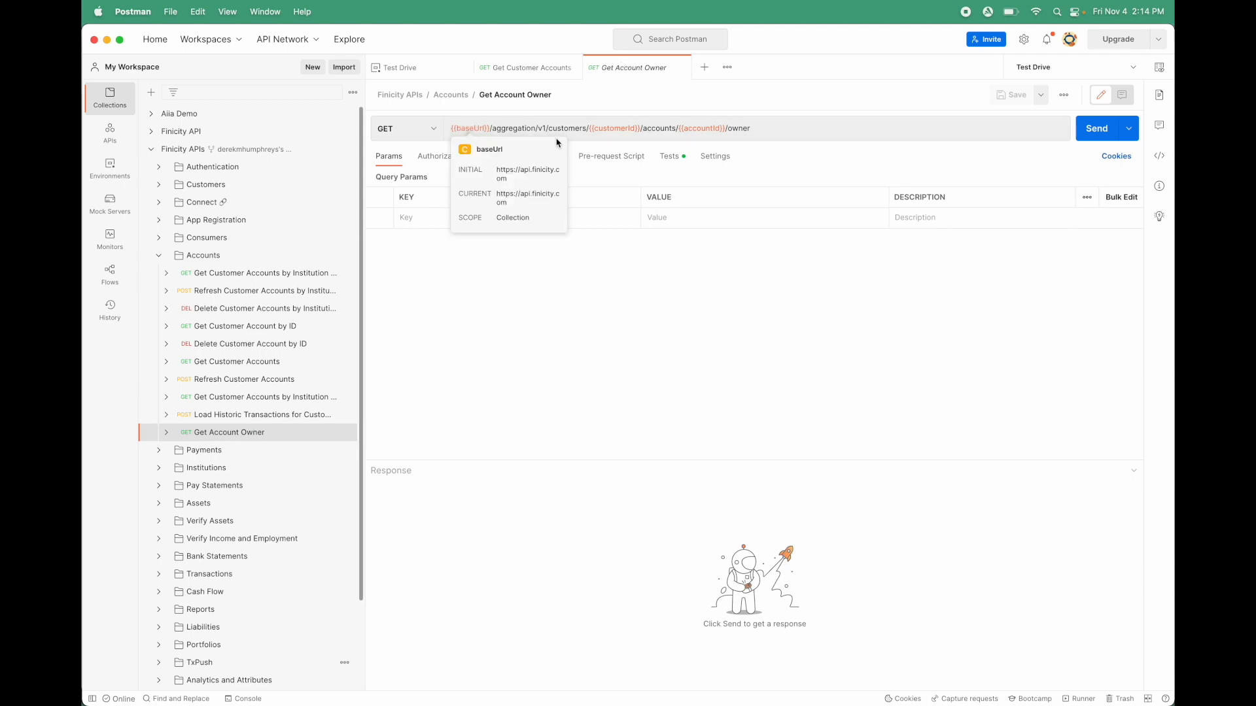
mouse_move(614, 128)
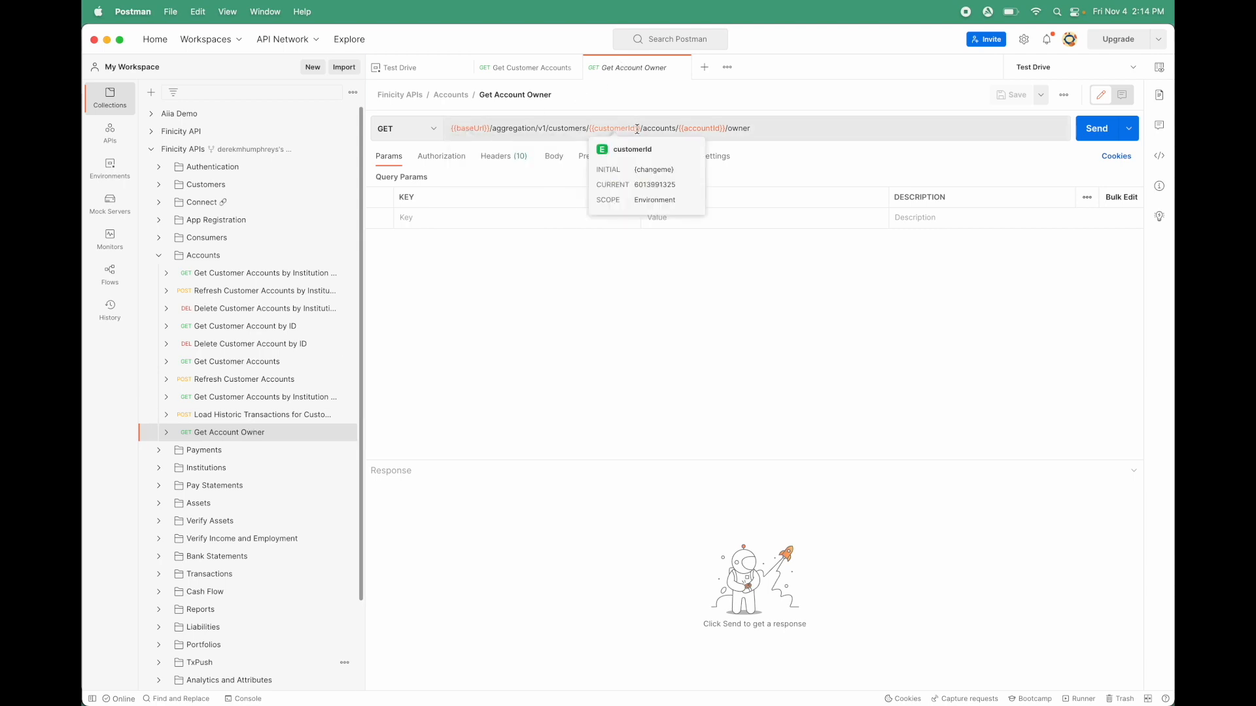
mouse_move(702, 128)
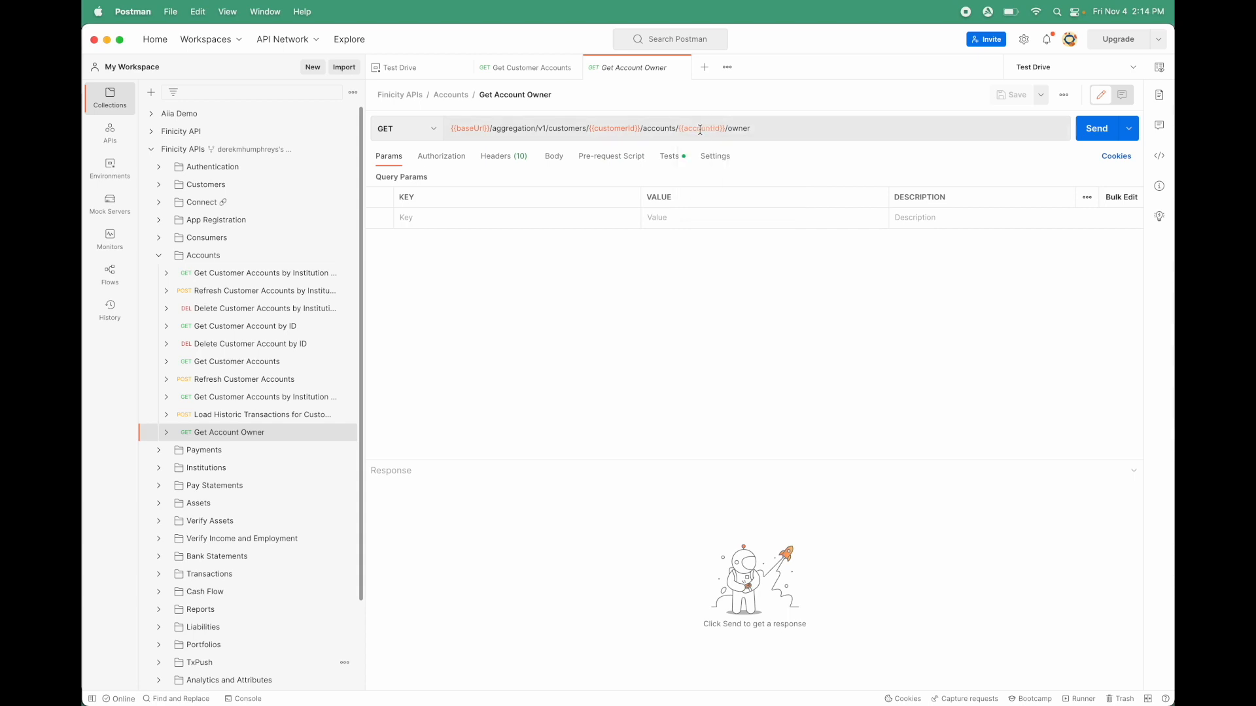
mouse_move(871, 143)
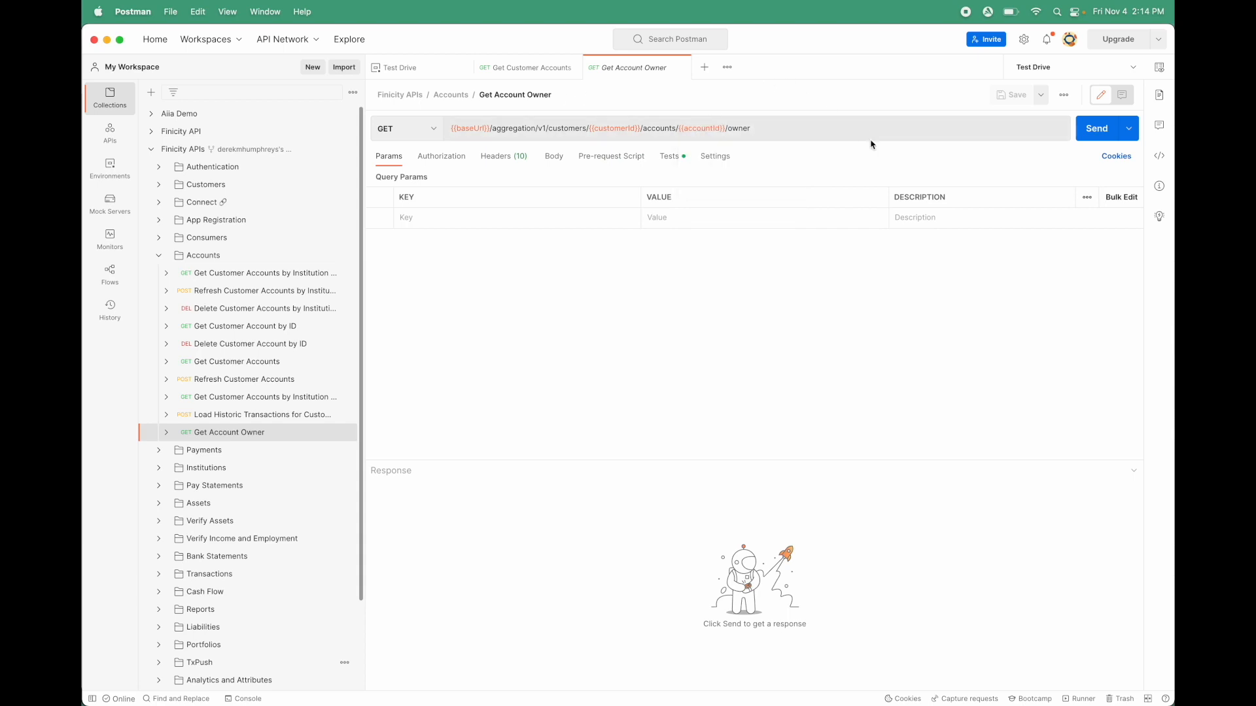
mouse_move(1096, 128)
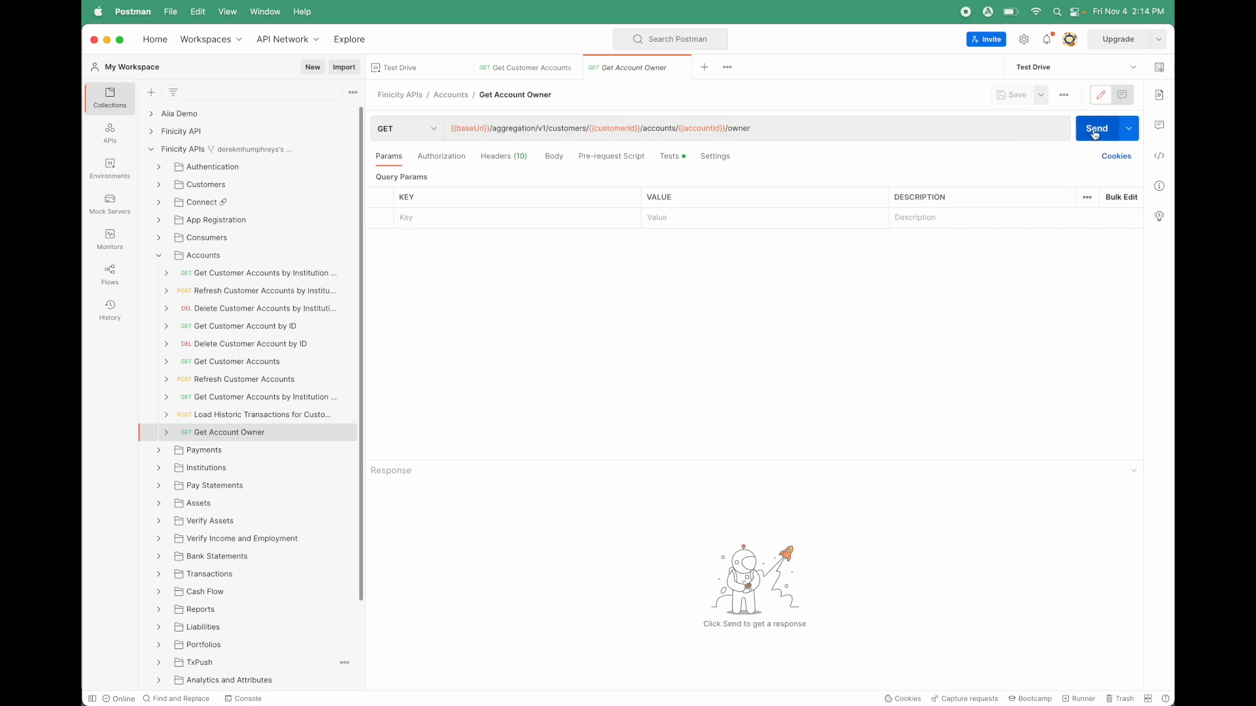
Send Get Account Owner and select the returned ownerName for the savings account
left_click(1096, 128)
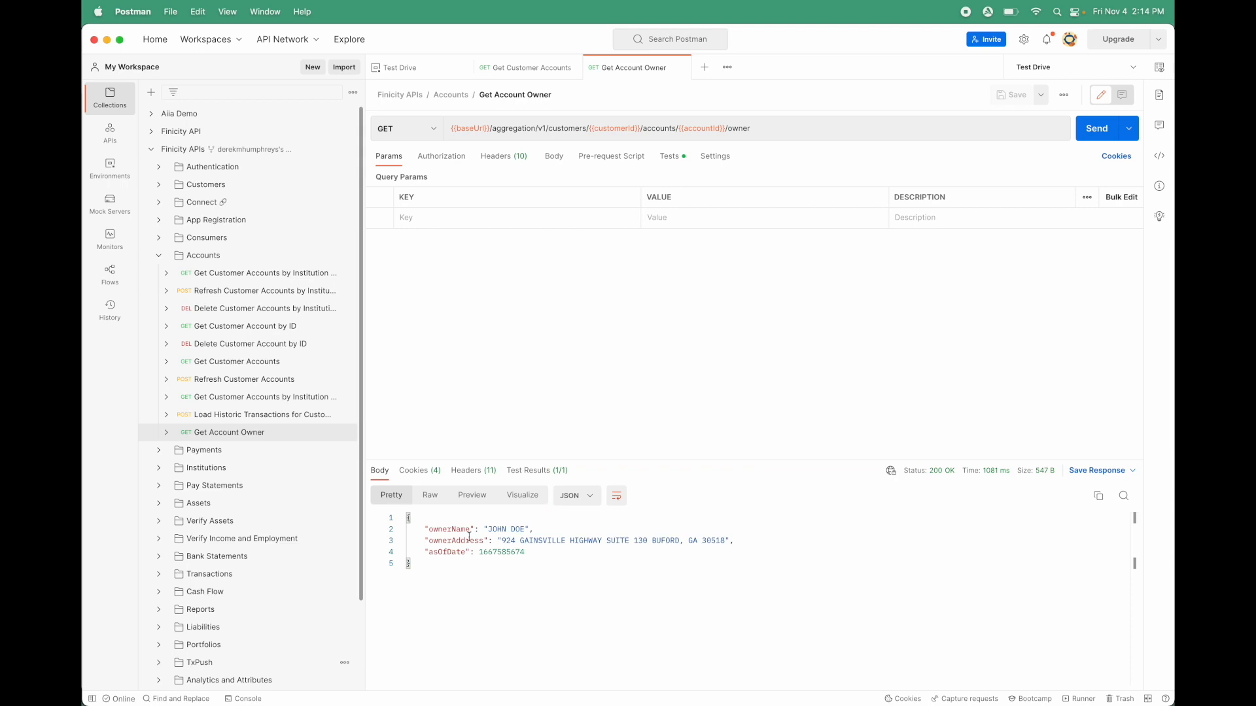
double_click(507, 530)
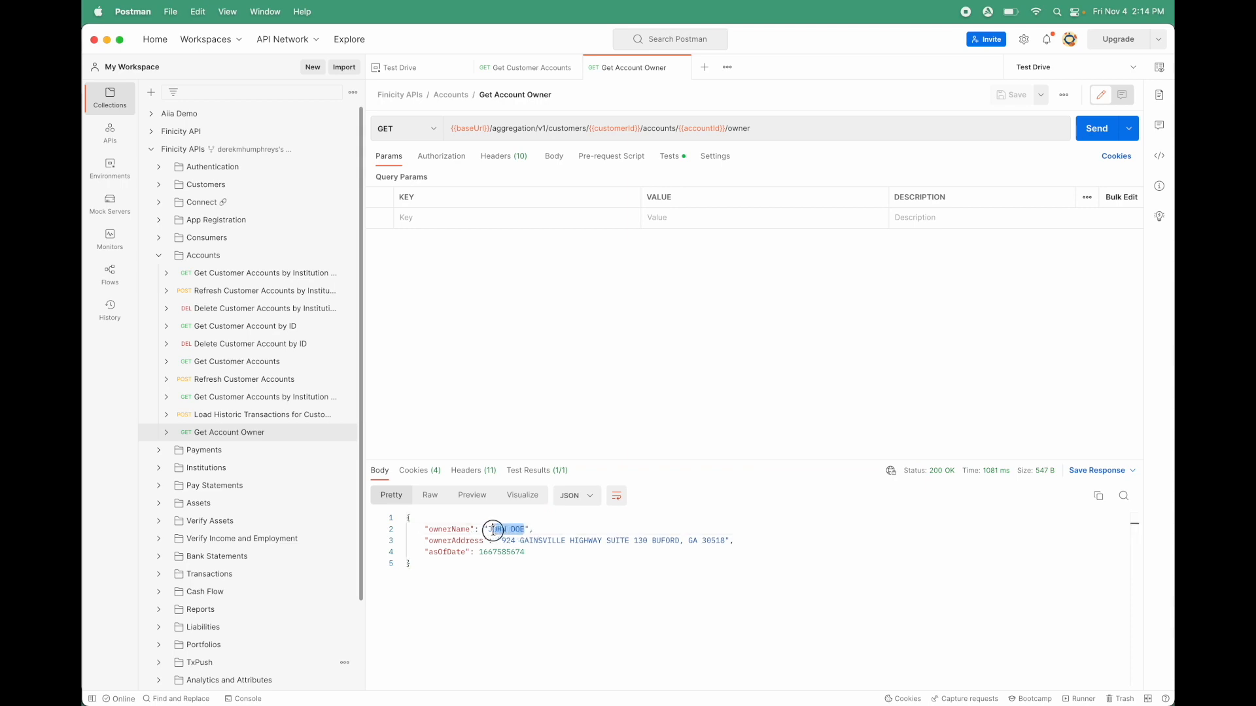
double_click(506, 529)
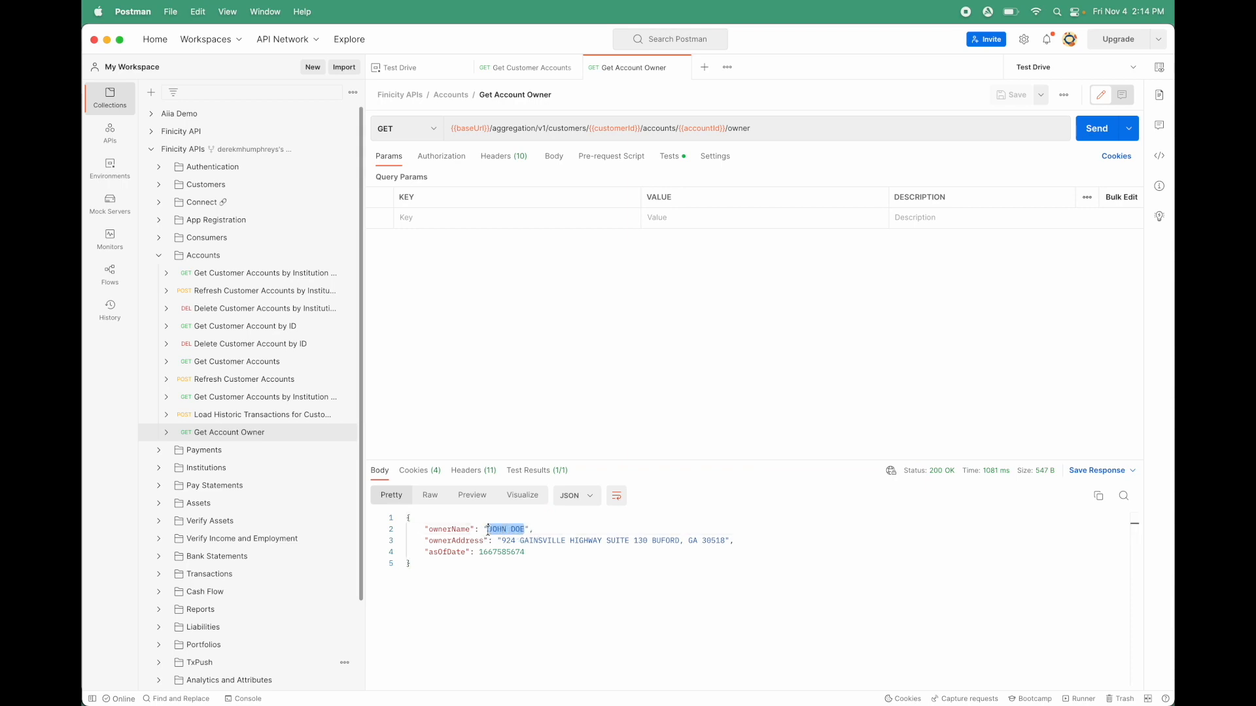